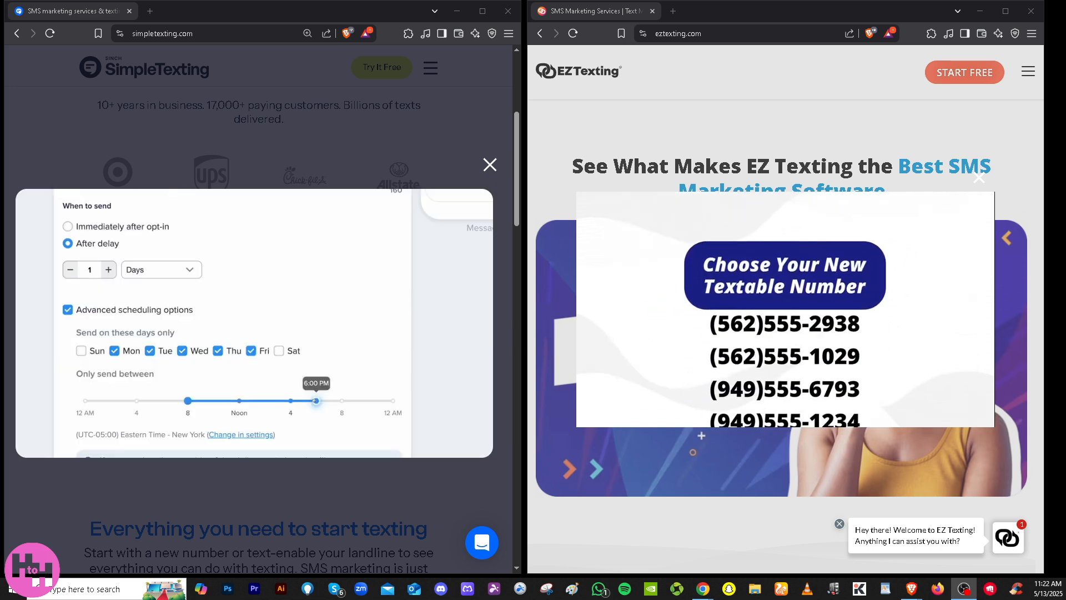
Leave the side-by-side view so the SimpleTexting homepage fills the Chrome window
left_click(107, 269)
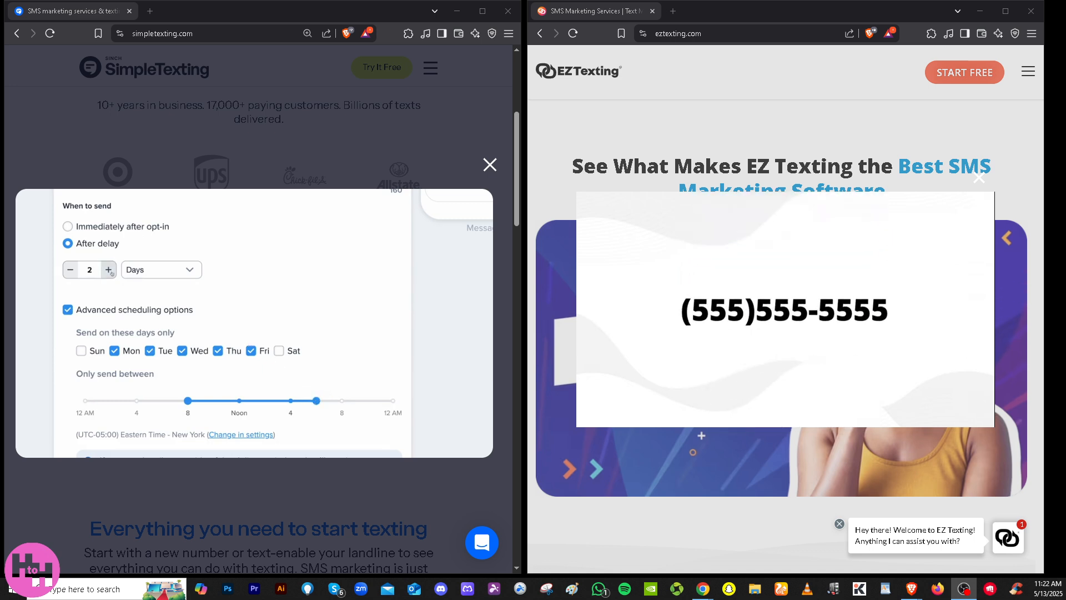
left_click(108, 270)
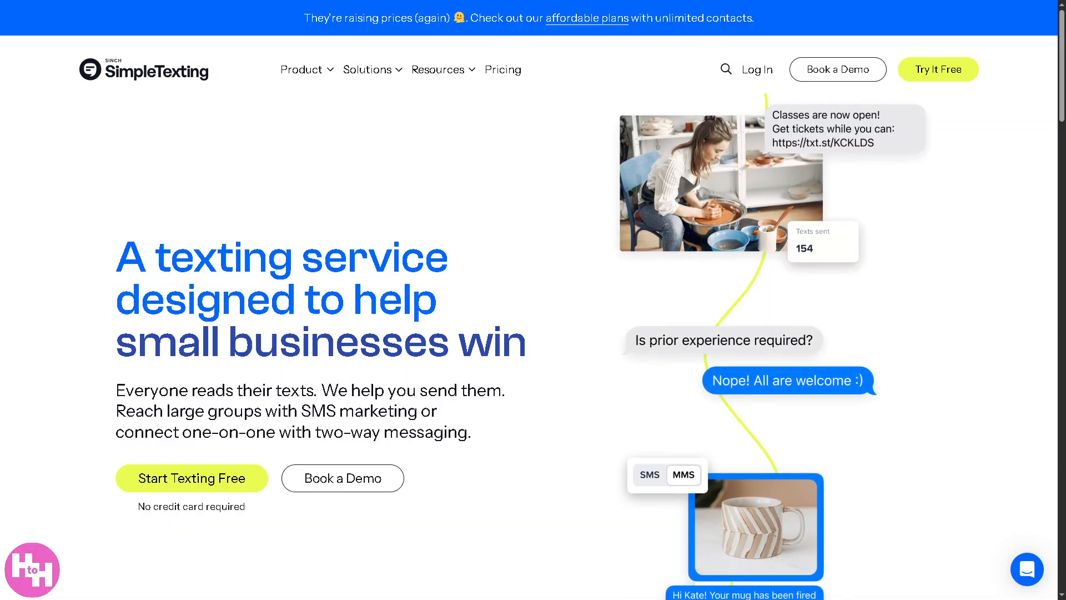
mouse_move(502, 69)
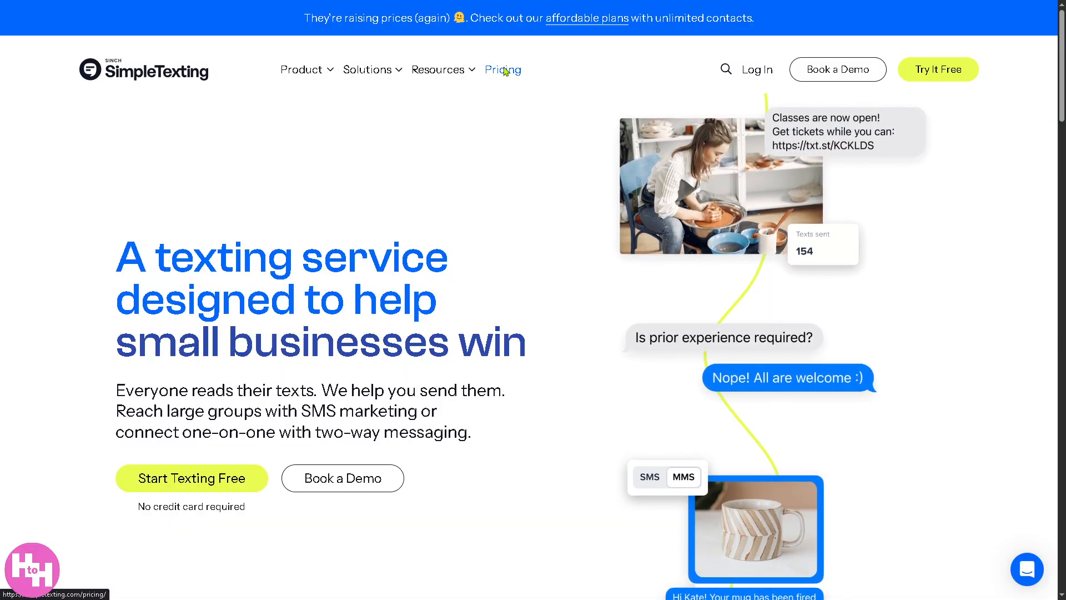
Review SimpleTexting pricing with its $39 monthly estimate, then start the free-trial sign-up
left_click(502, 69)
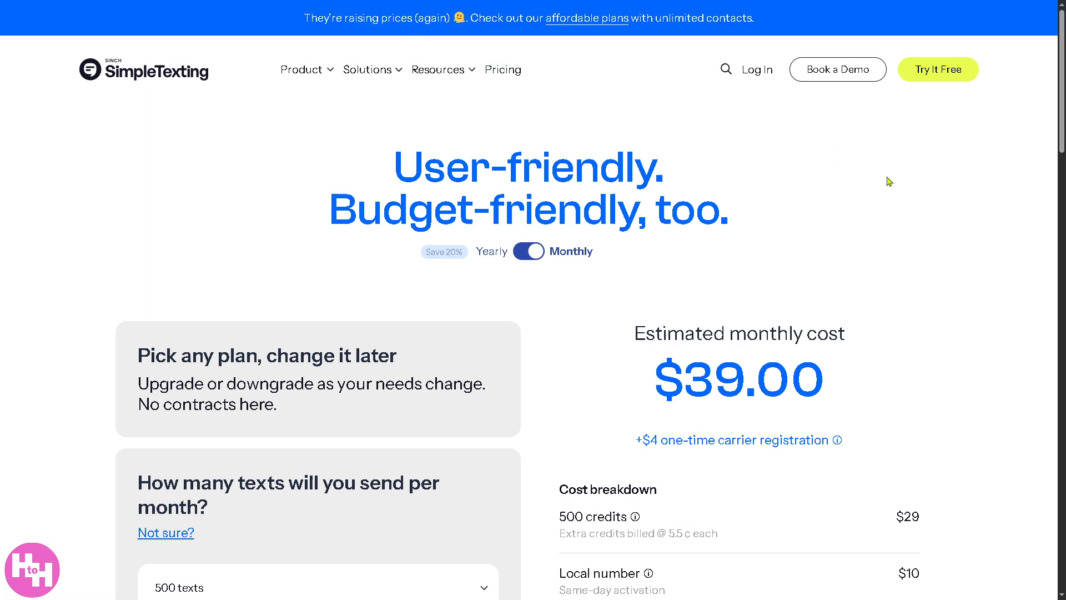
mouse_move(890, 268)
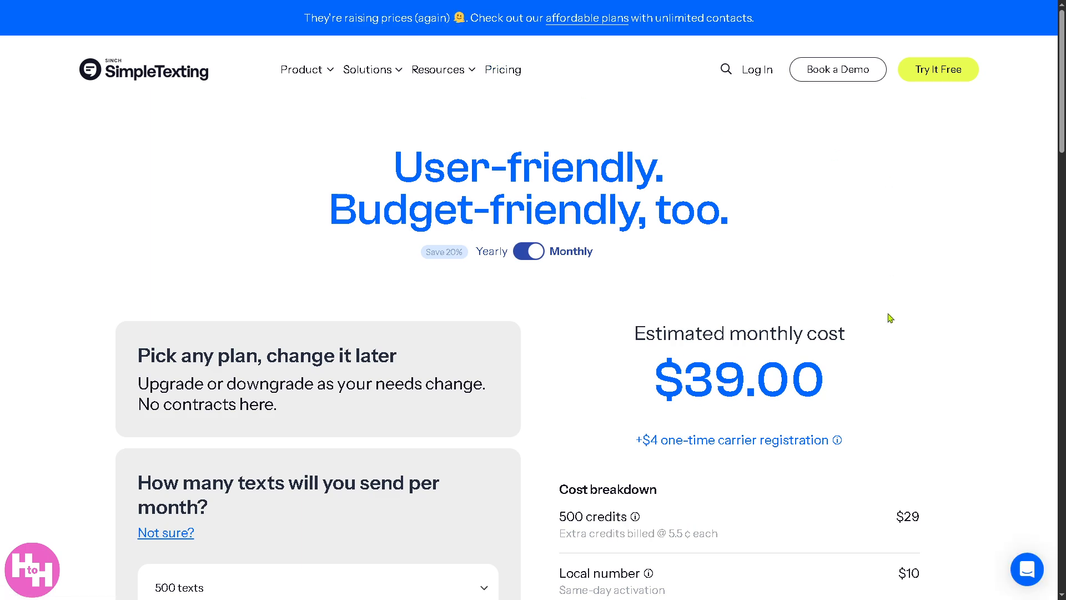
mouse_move(900, 349)
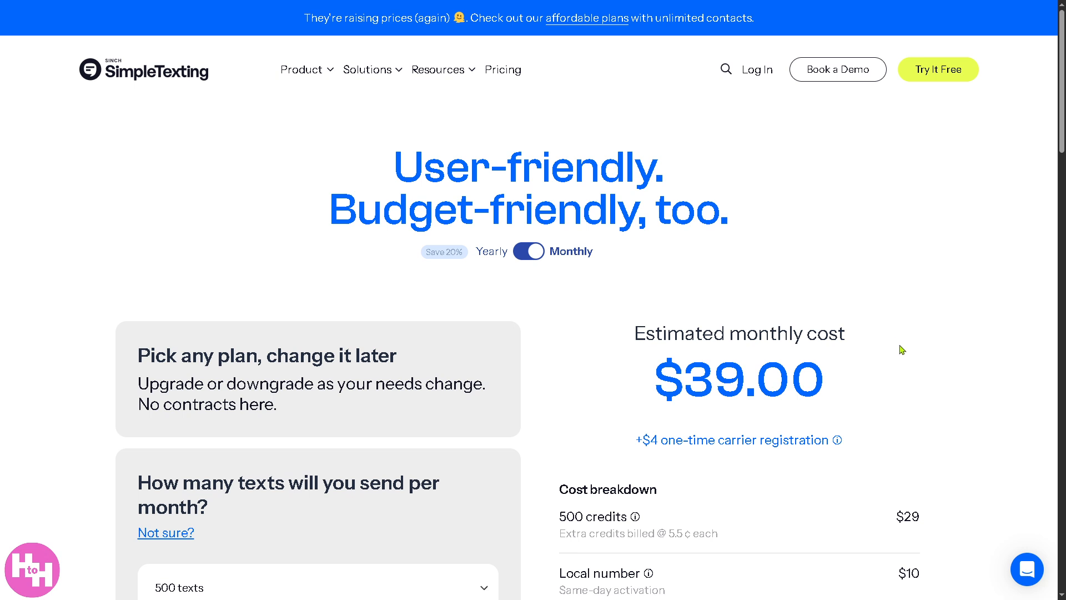
mouse_move(953, 173)
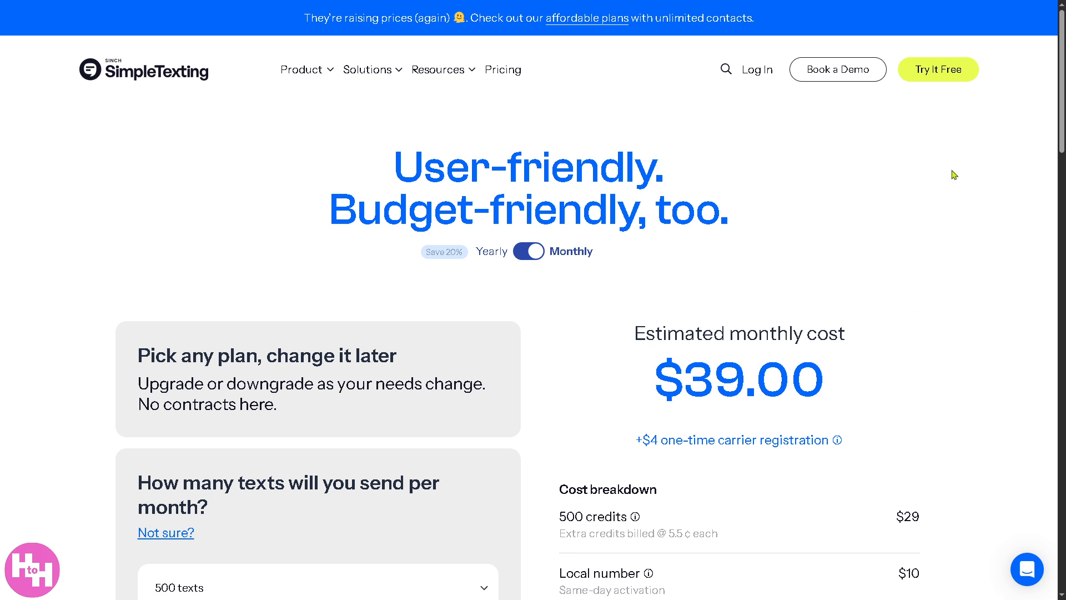
left_click(938, 69)
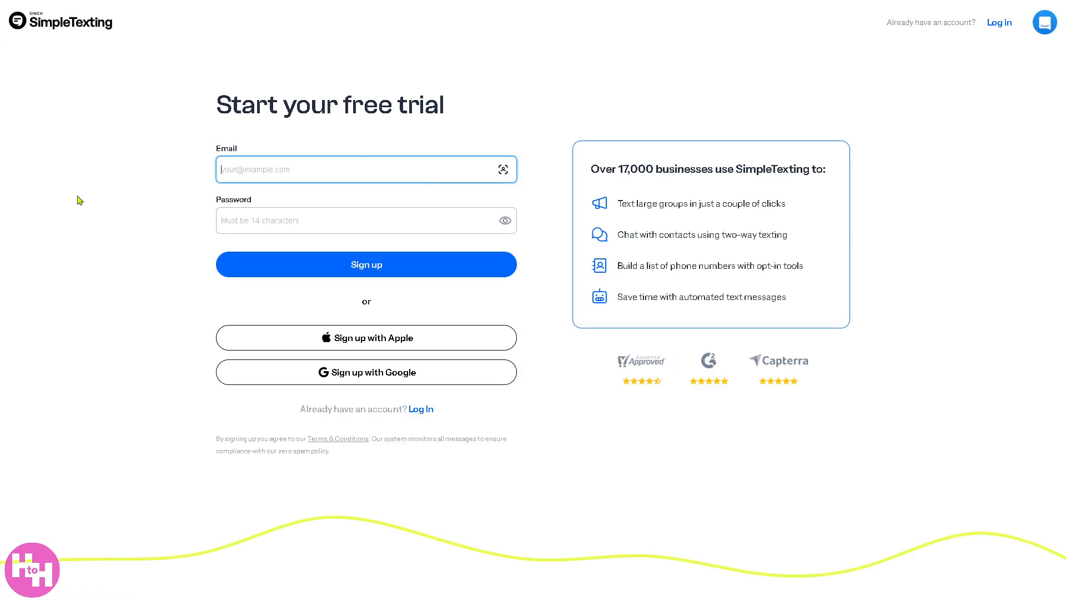
mouse_move(215, 319)
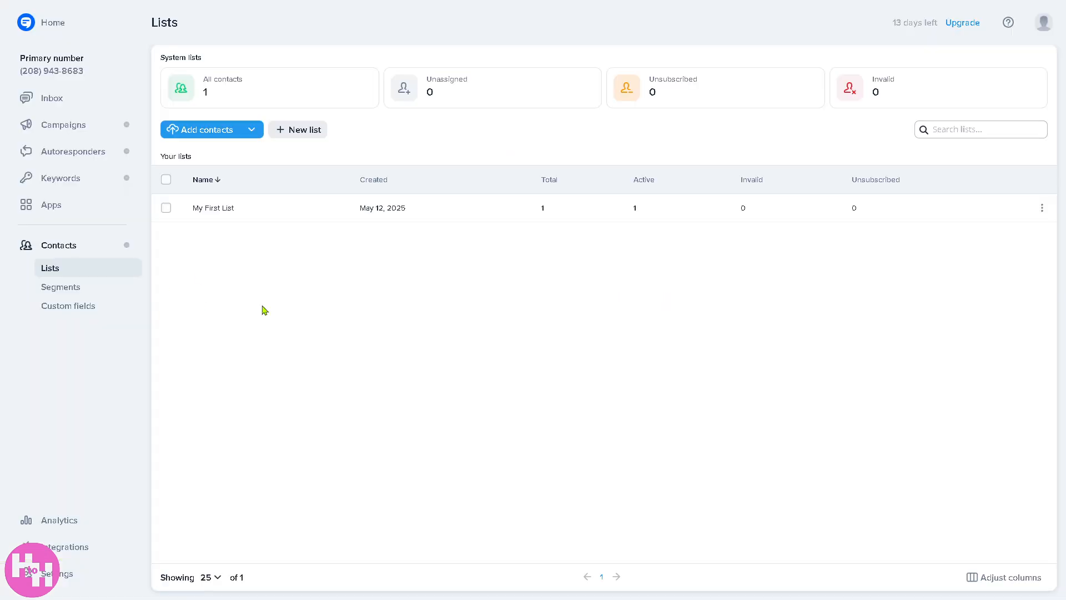
mouse_move(304, 313)
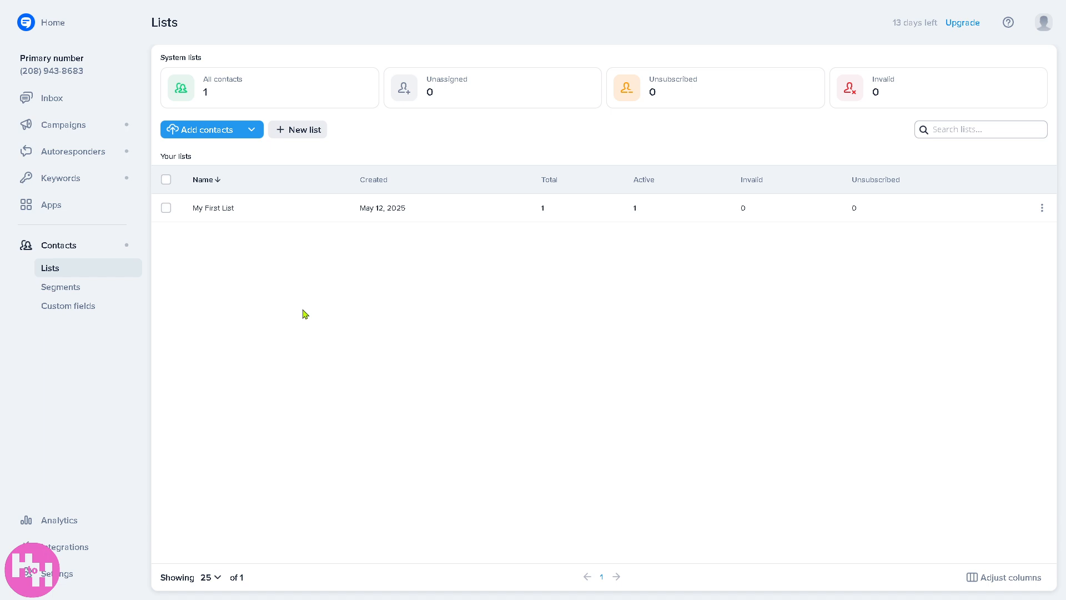
mouse_move(87, 70)
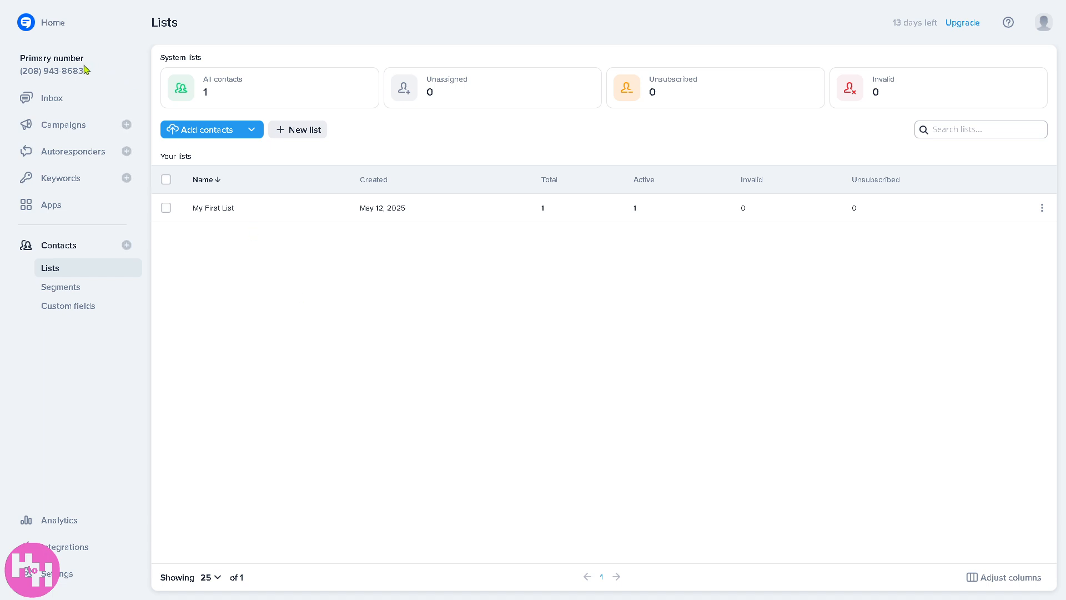
mouse_move(51, 98)
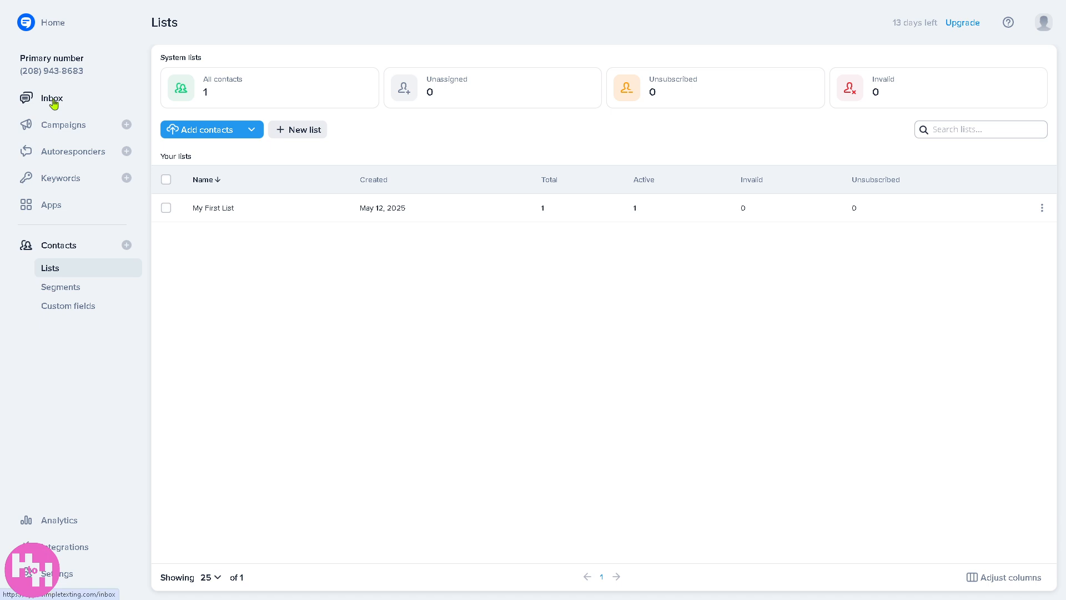
Browse the dashboard's Campaigns and Keywords pages, ending on the Apps list
left_click(64, 124)
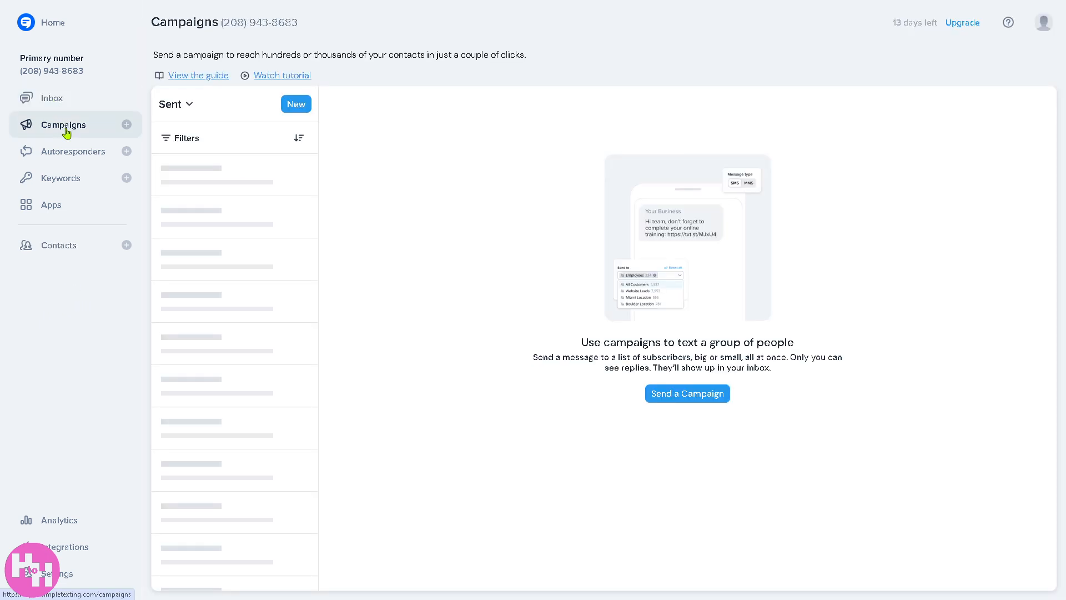
mouse_move(73, 151)
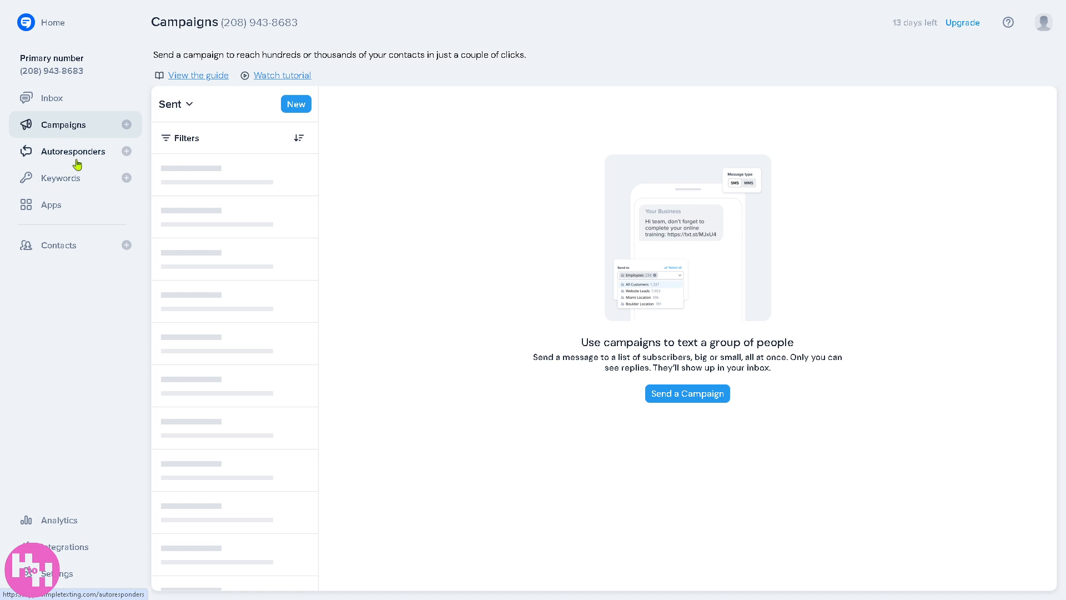
left_click(60, 178)
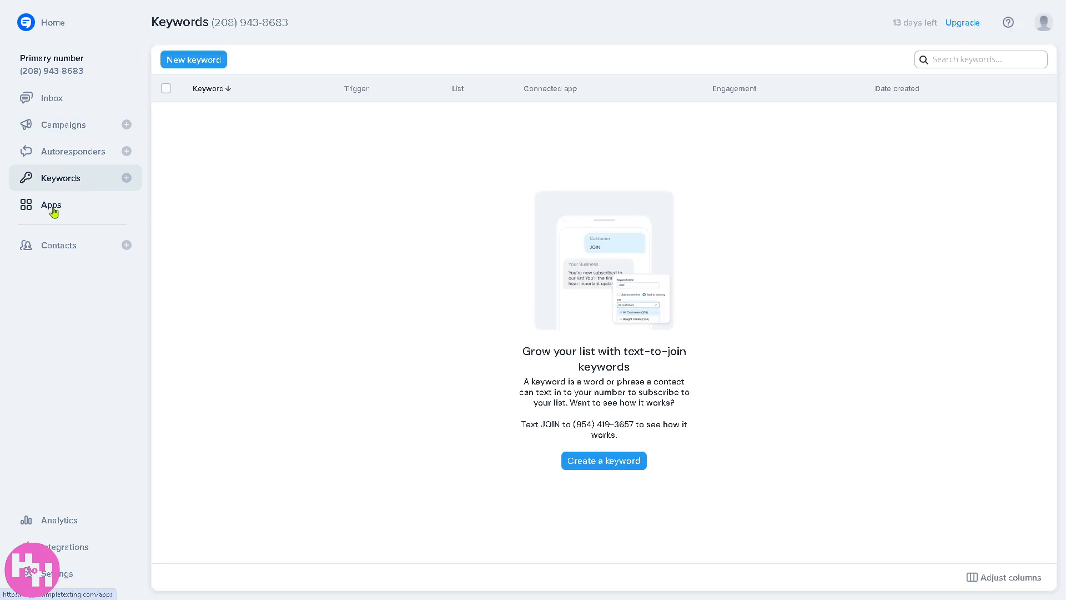
left_click(51, 205)
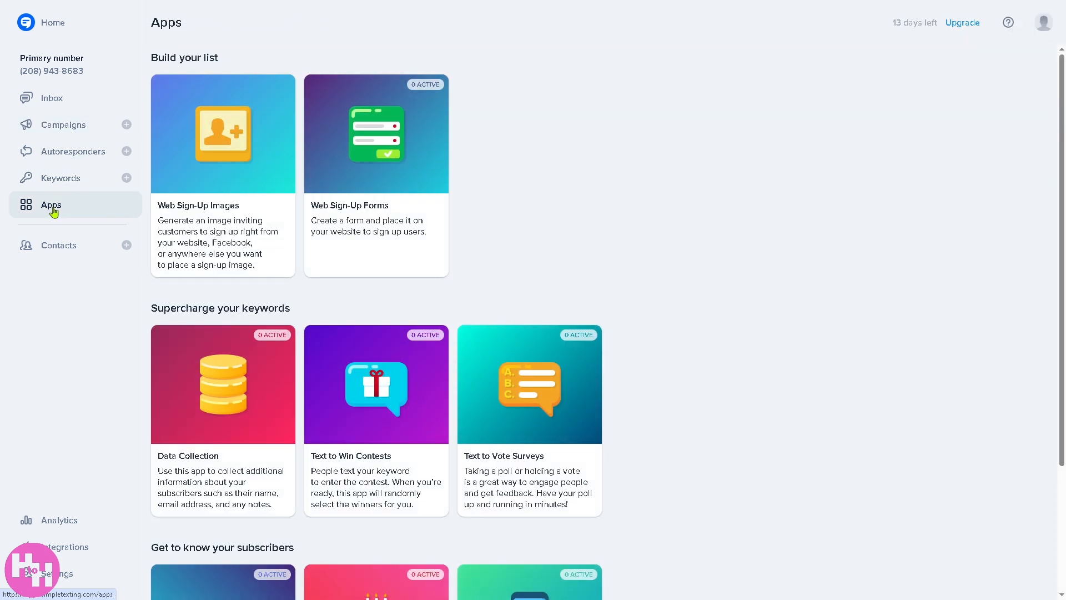
mouse_move(498, 252)
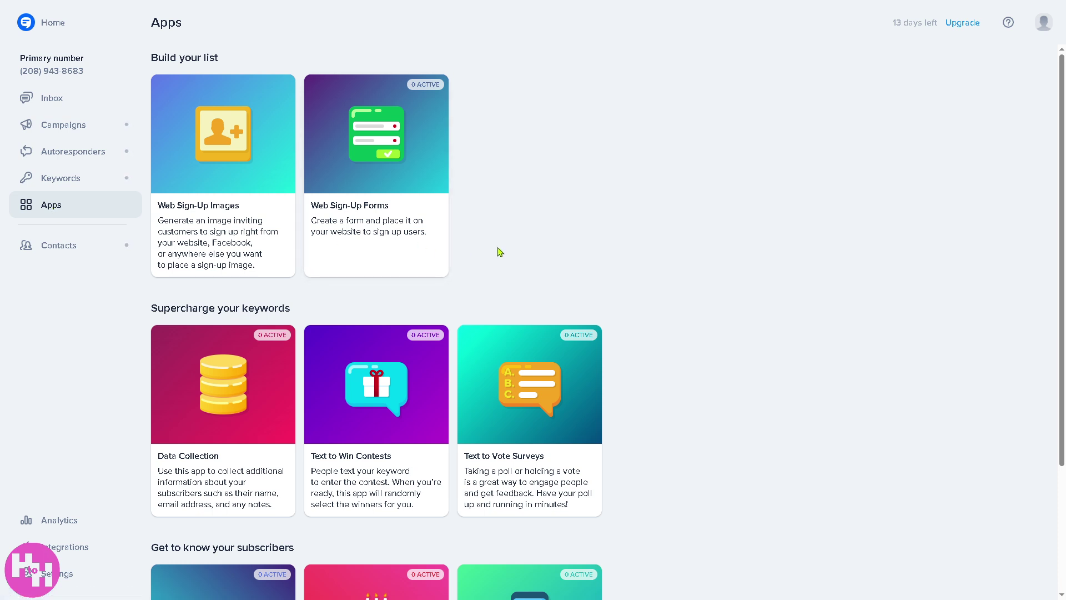
mouse_move(750, 55)
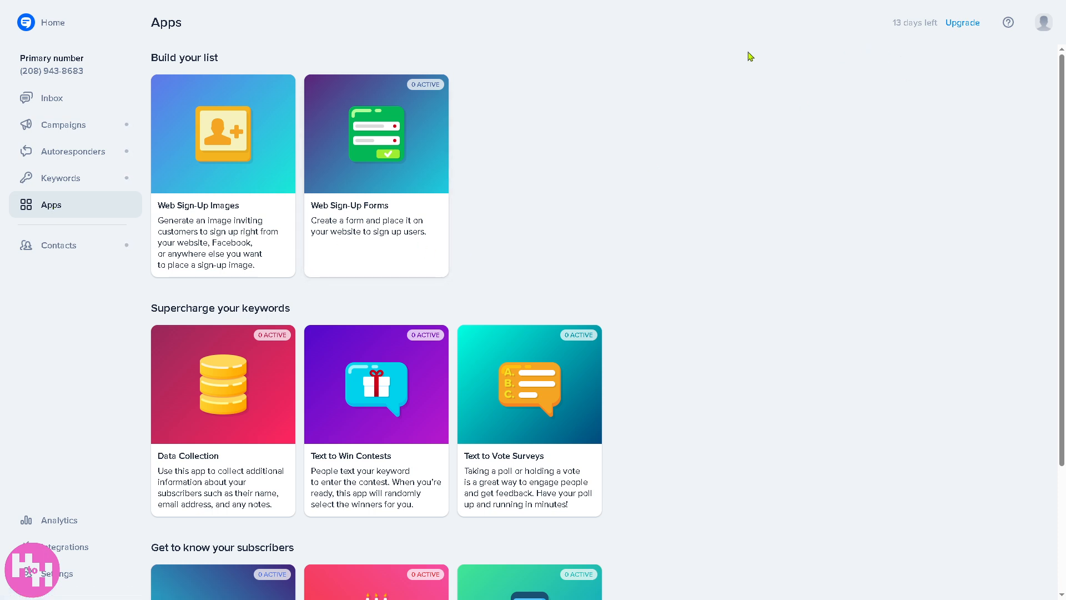
Open the Upgrade plan selection page listing monthly plans from $29 to custom
left_click(961, 22)
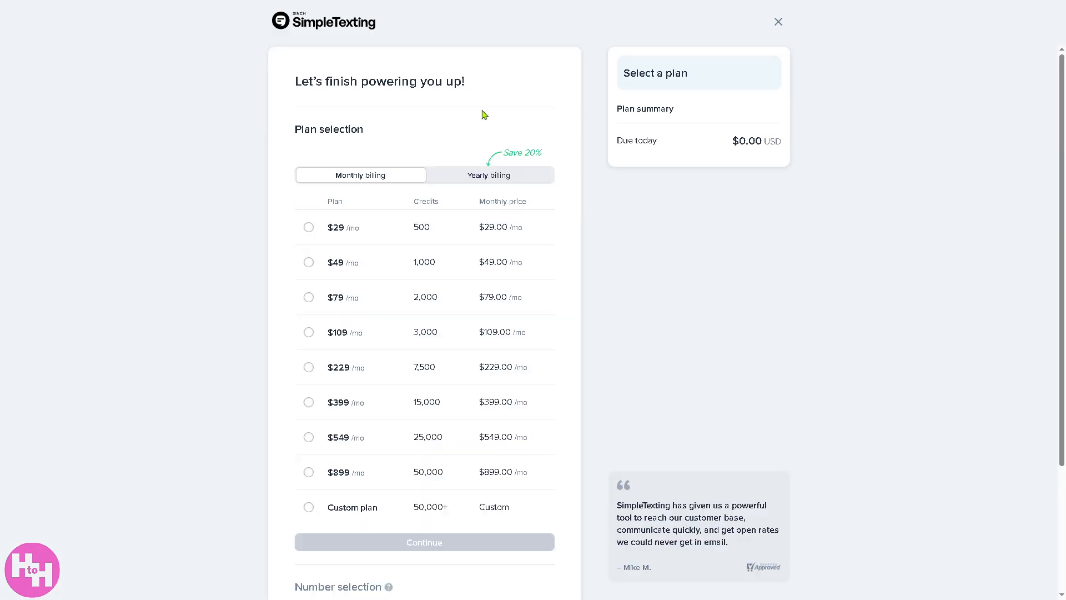
mouse_move(289, 146)
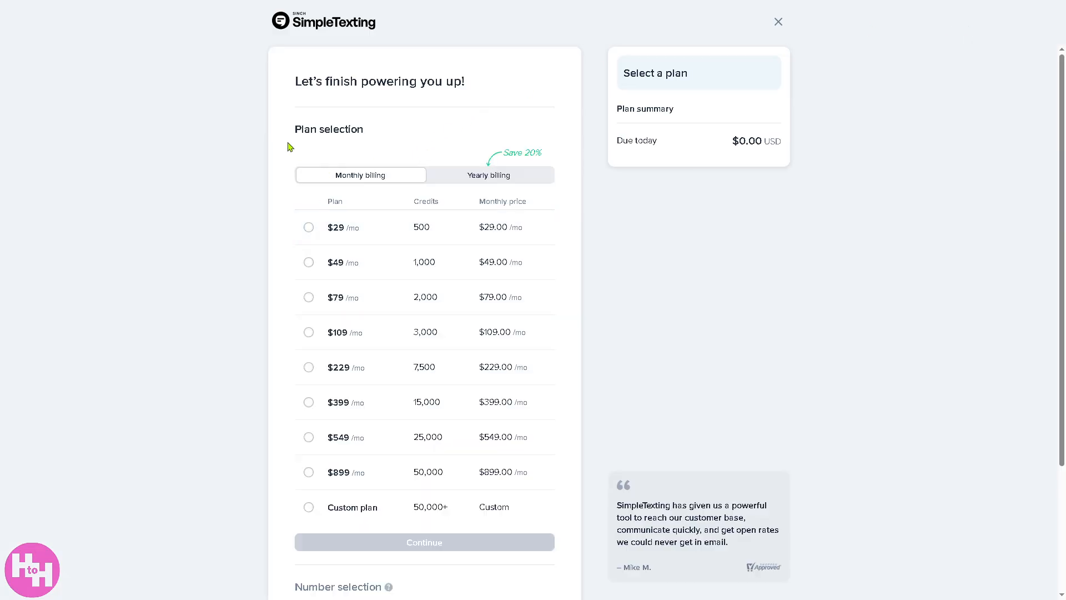
mouse_move(207, 272)
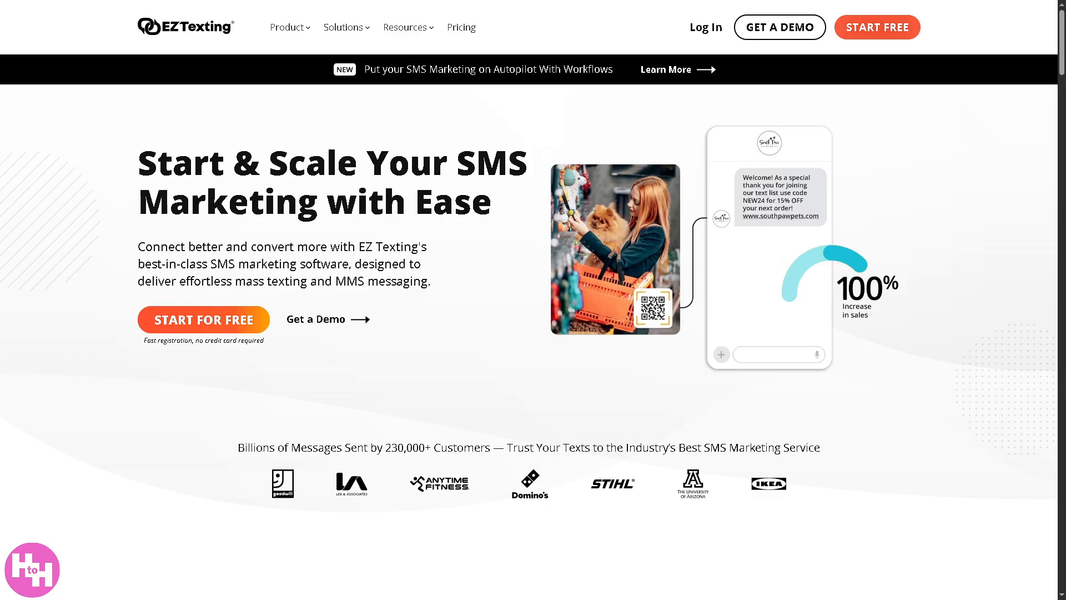
mouse_move(408, 27)
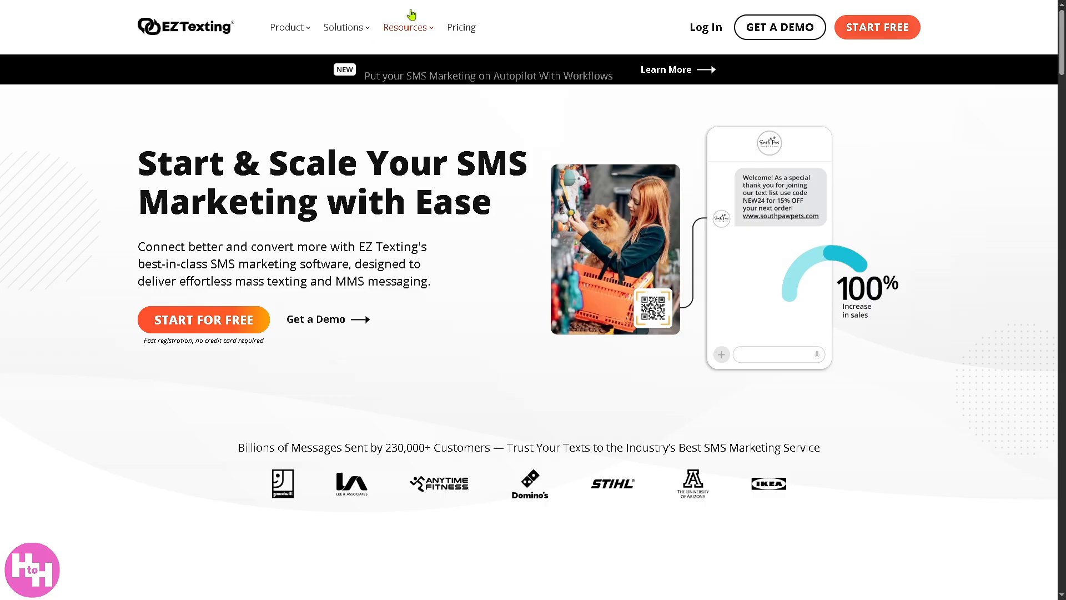
mouse_move(461, 28)
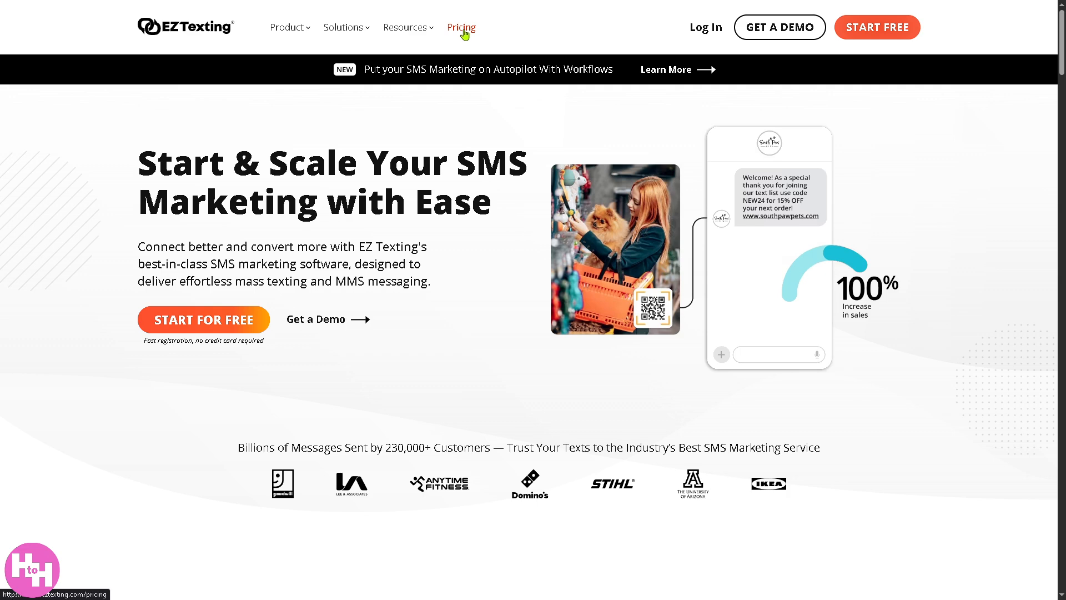
Show EZ Texting's pricing with Launch, Boost, Scale and Enterprise plans ($20 to $3,000 monthly)
left_click(461, 28)
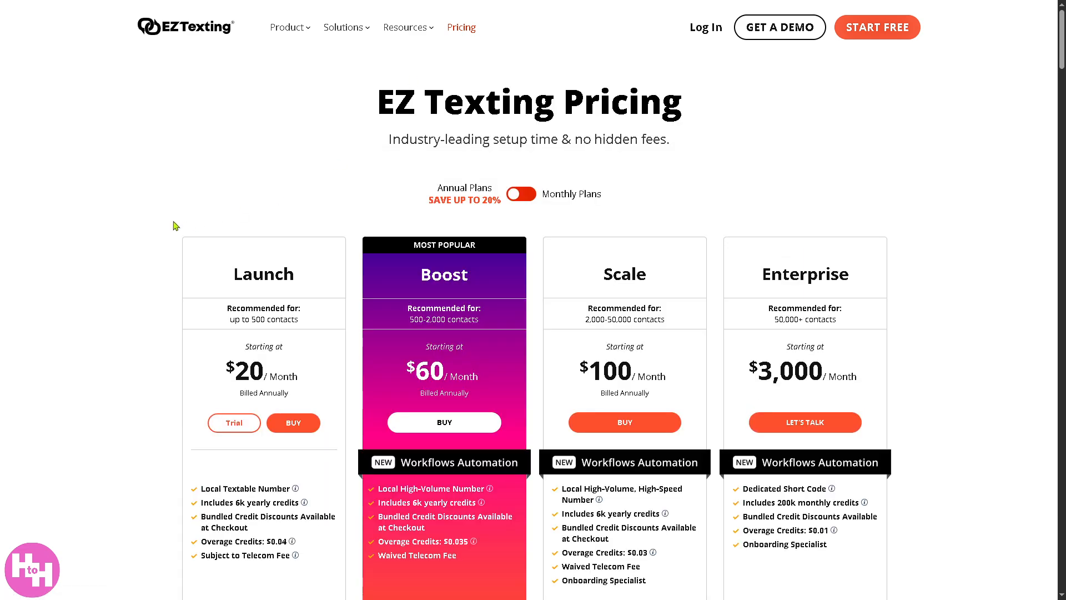
mouse_move(257, 260)
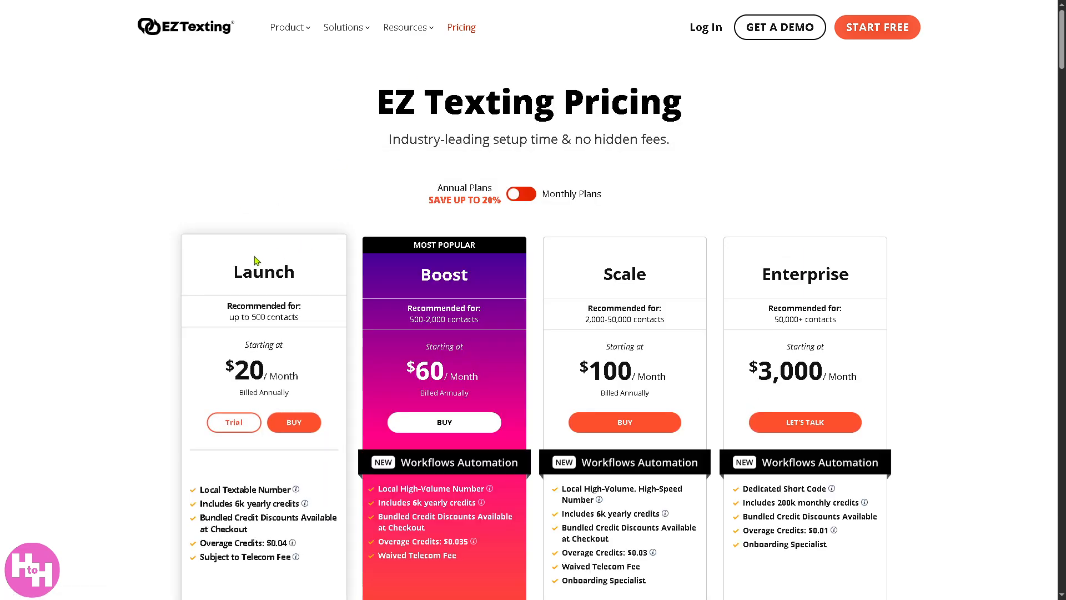
mouse_move(814, 266)
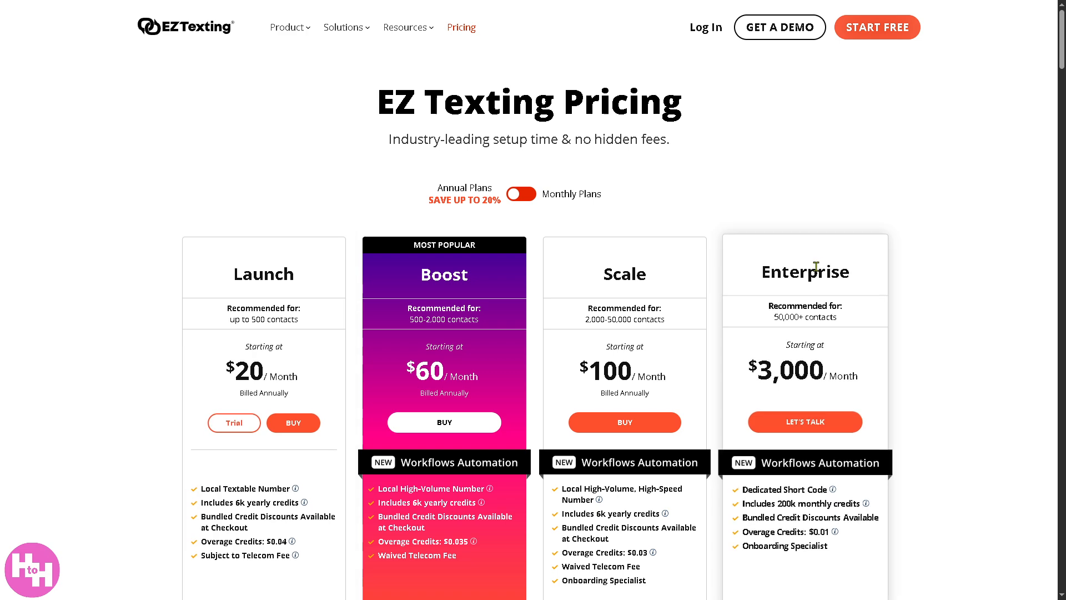
mouse_move(762, 161)
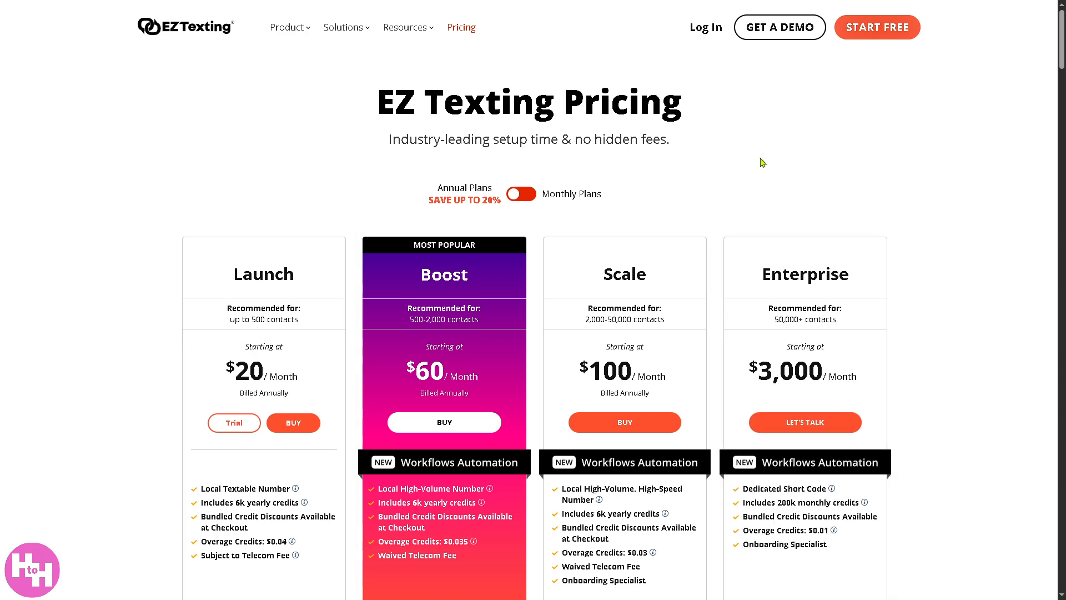
mouse_move(877, 27)
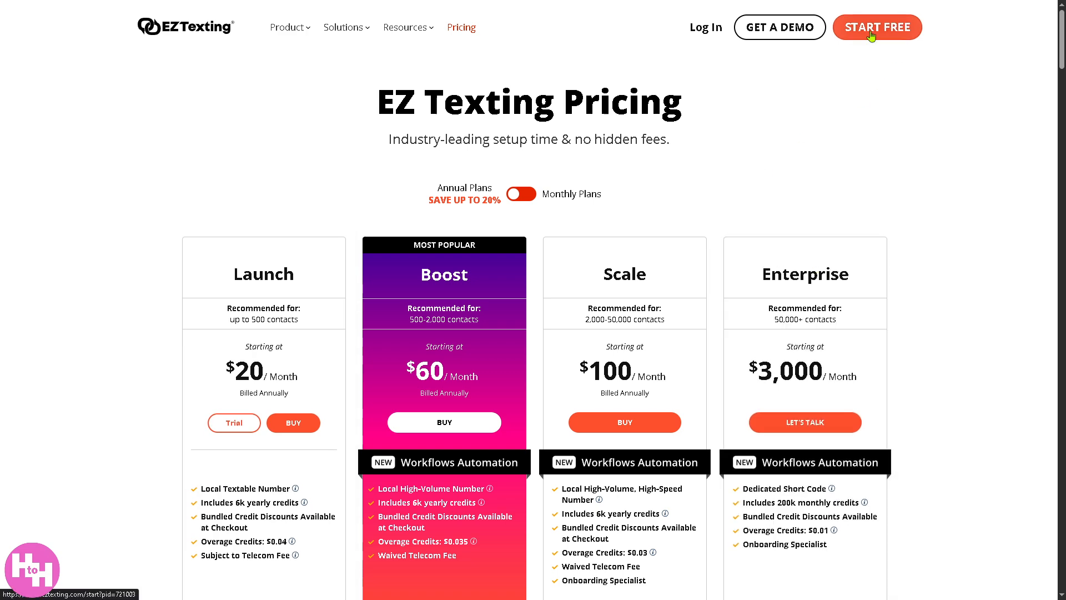
Open EZ Texting's 'Start Your Free Trial Today' sign-up form from START FREE
left_click(876, 27)
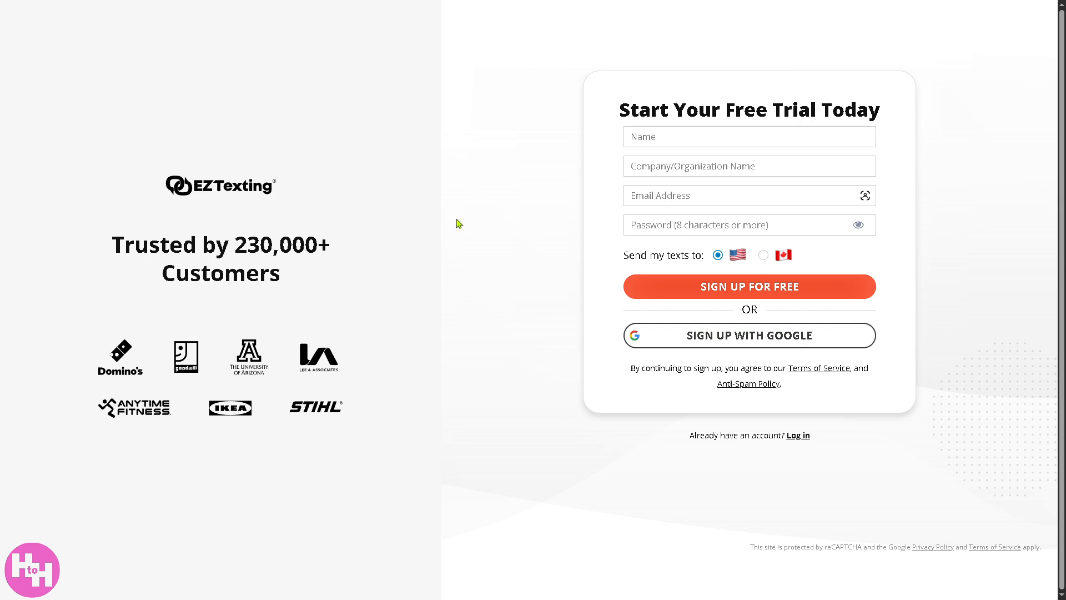
mouse_move(694, 358)
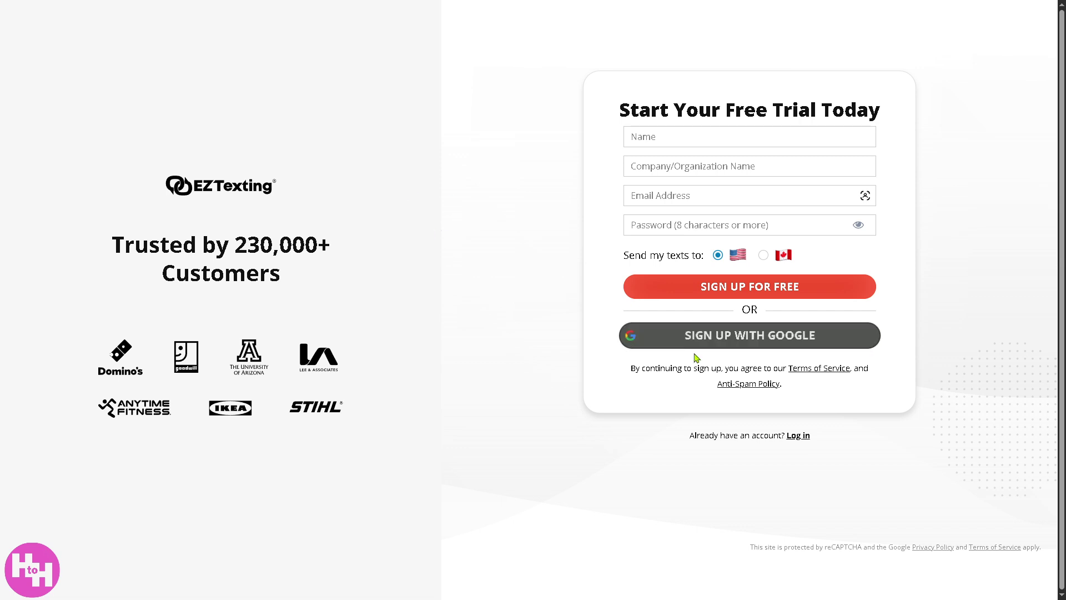
mouse_move(659, 279)
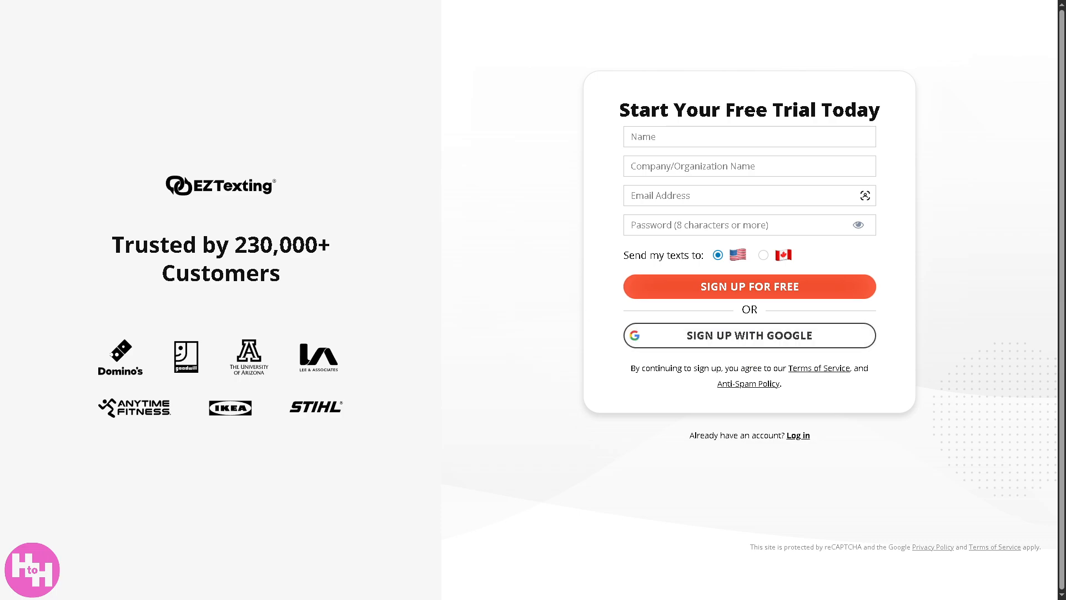
left_click(748, 286)
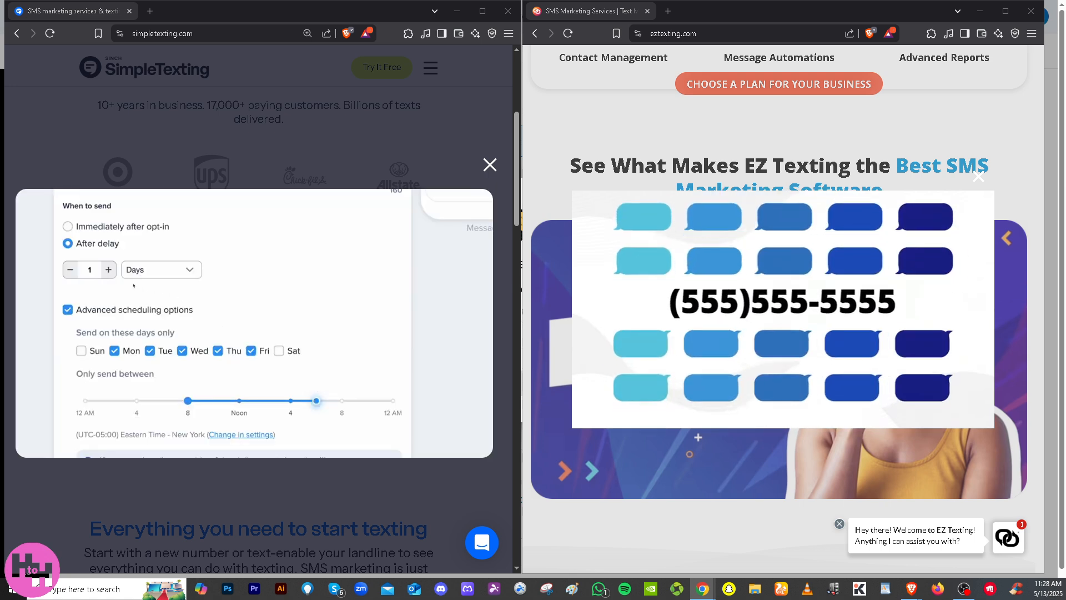
Arrange simpletexting.com and eztexting.com in two side-by-side Chrome windows
left_click(107, 269)
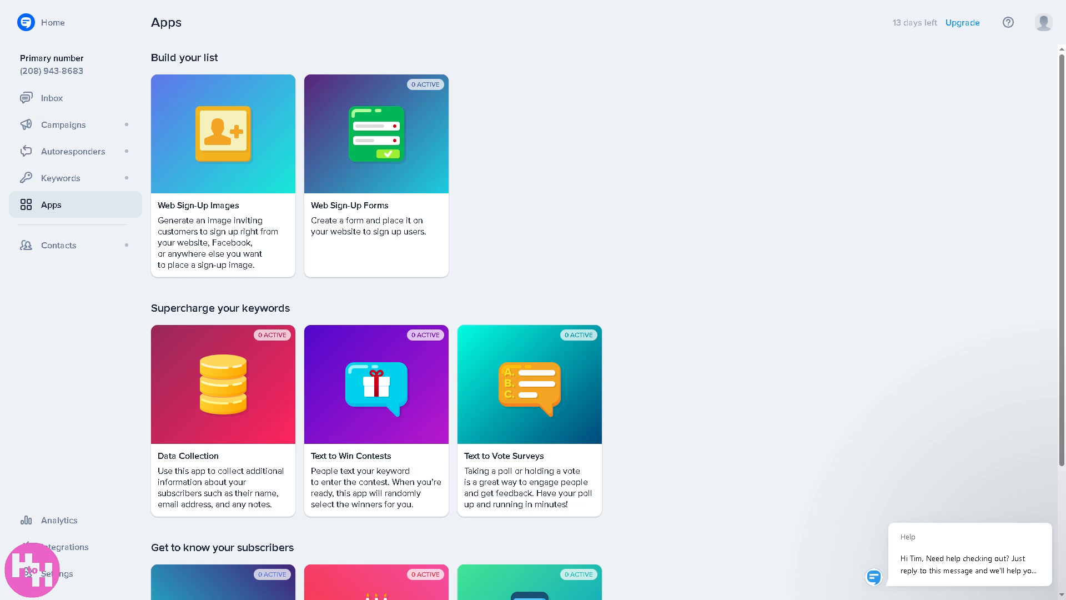
mouse_move(100, 154)
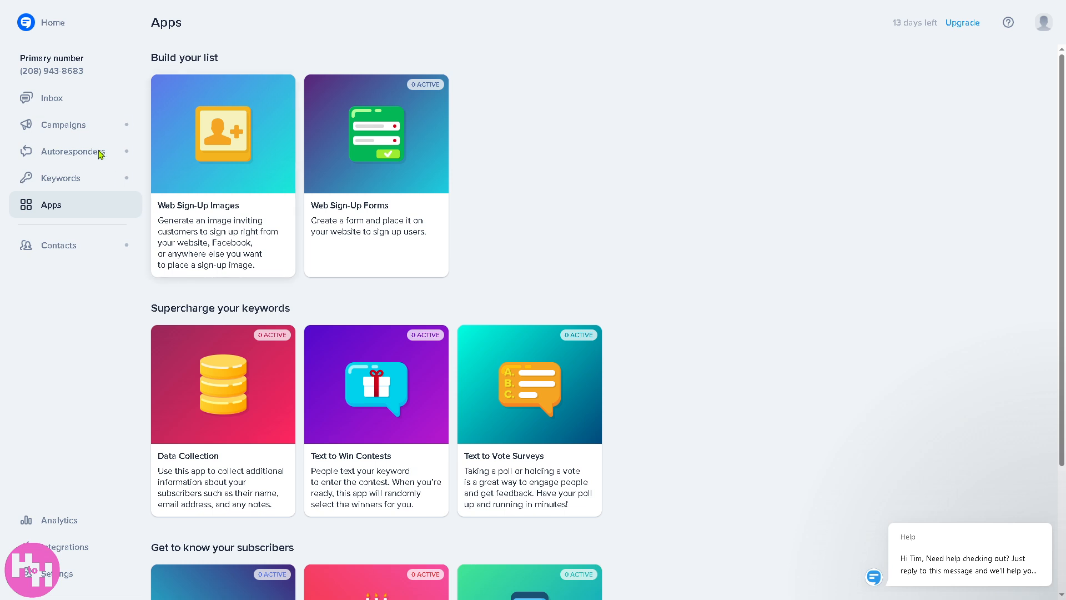
mouse_move(52, 97)
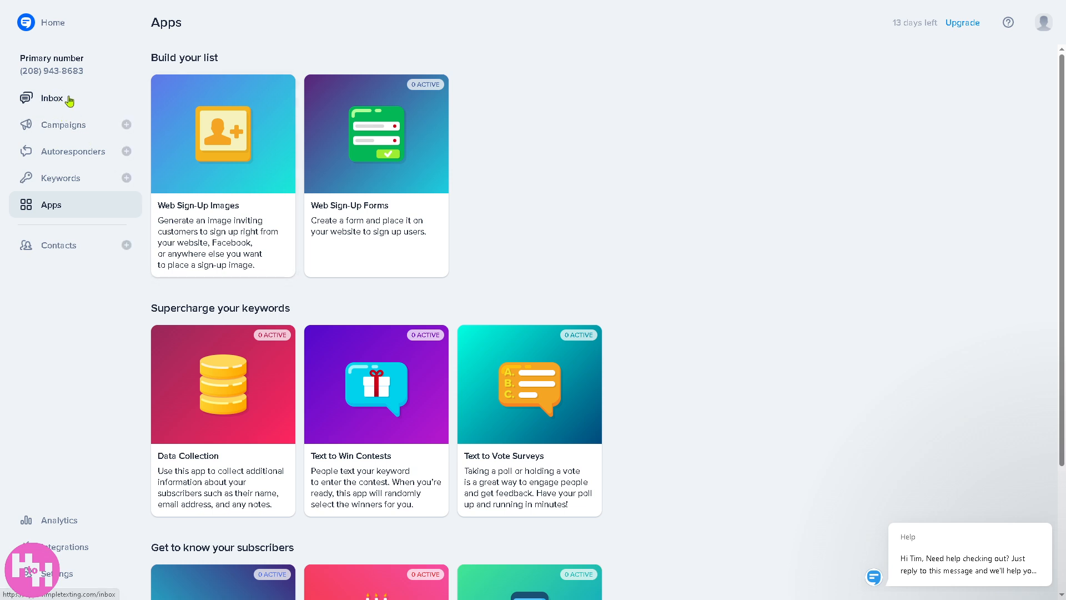
Tour SimpleTexting's Inbox, Campaigns, Autoresponders, Keywords and Apps pages, then view EZ Texting's dashboard
left_click(52, 98)
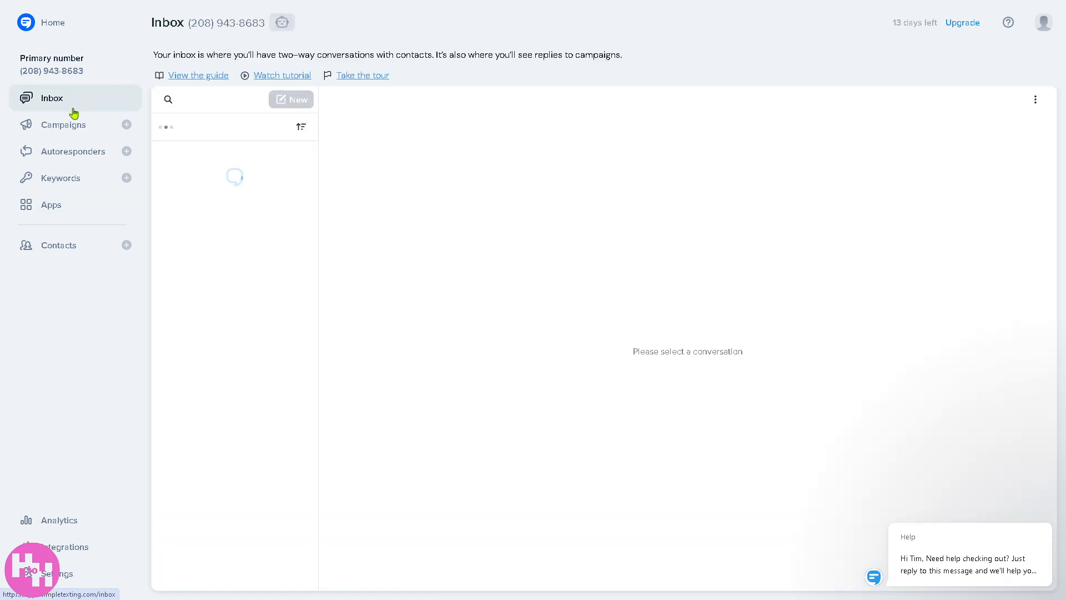
left_click(64, 124)
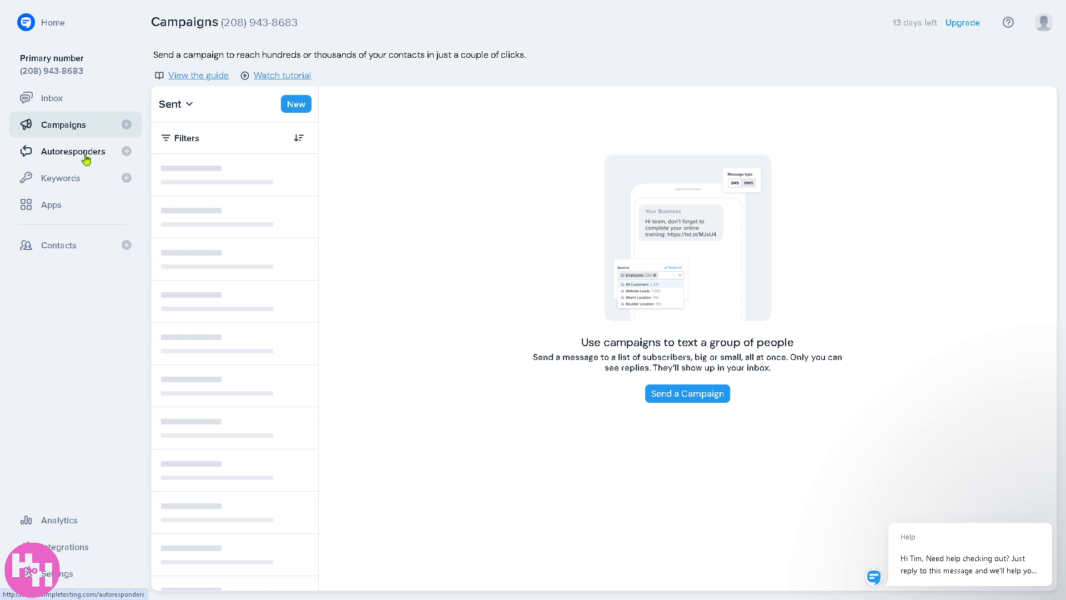
left_click(74, 151)
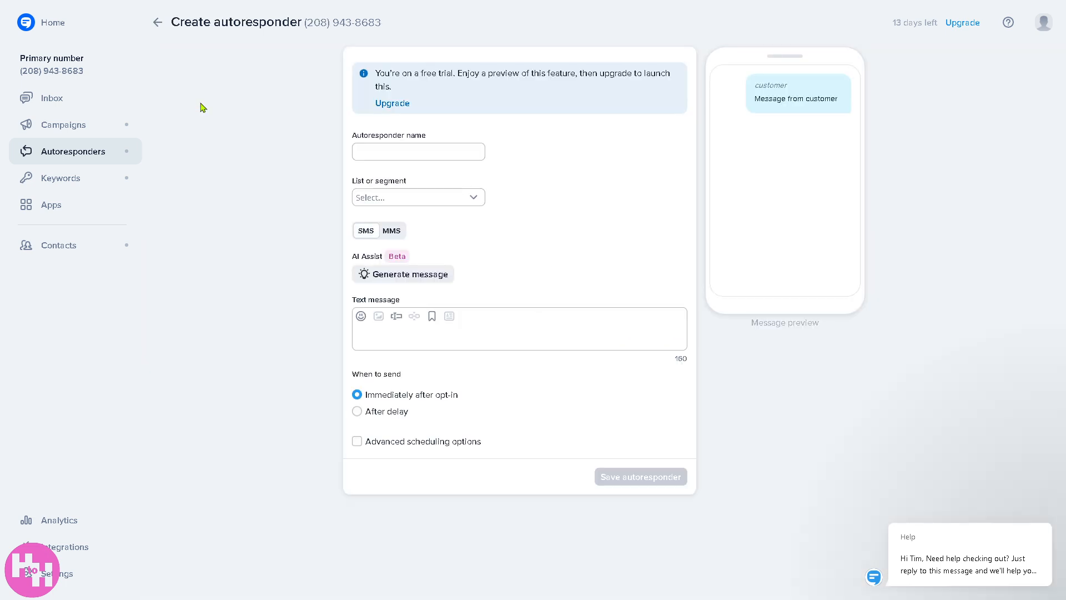
left_click(60, 177)
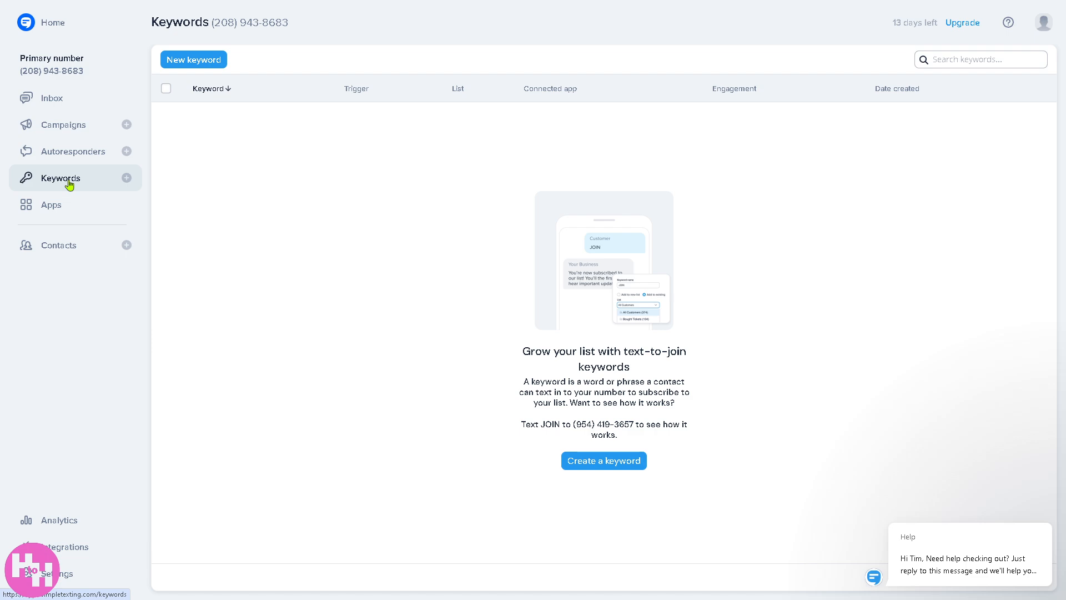
left_click(51, 205)
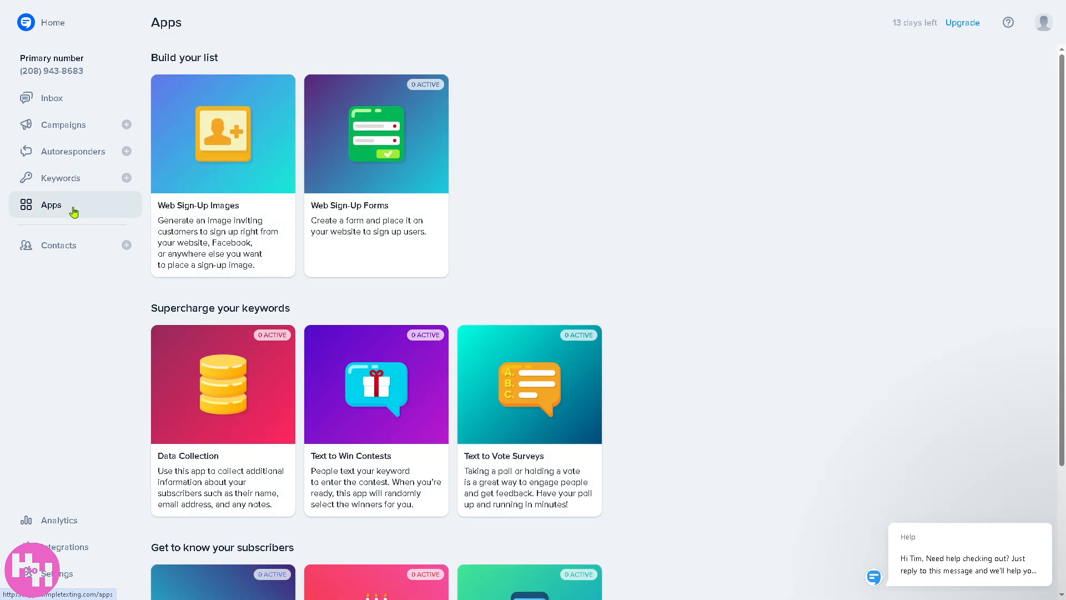
scroll("down", 3)
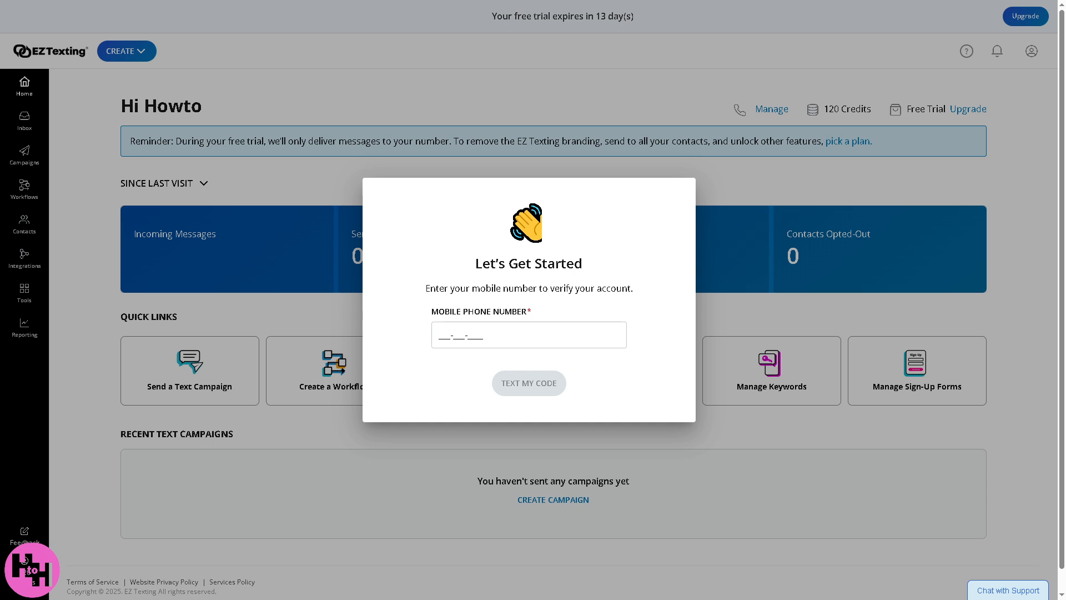
mouse_move(3, 296)
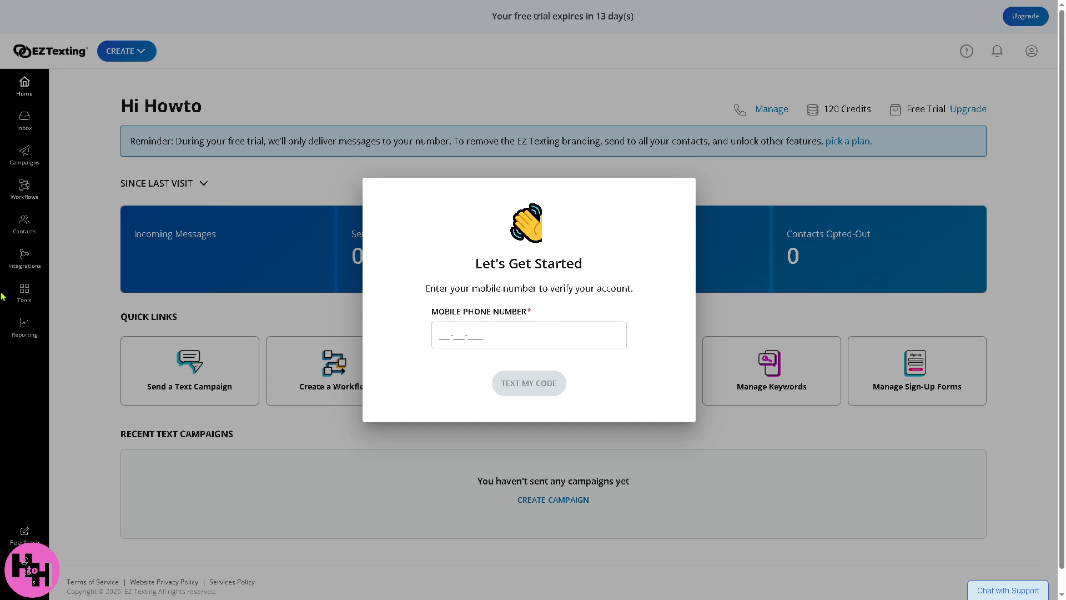